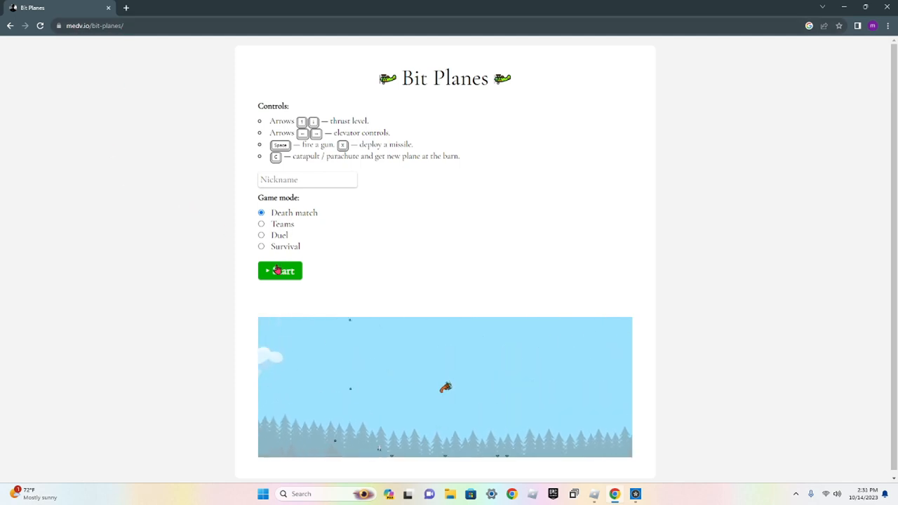
Step: Play the Death match dogfights and return to the Bit Planes page with its stats summary
{"action": "left_click", "coordinate": [280, 270]}
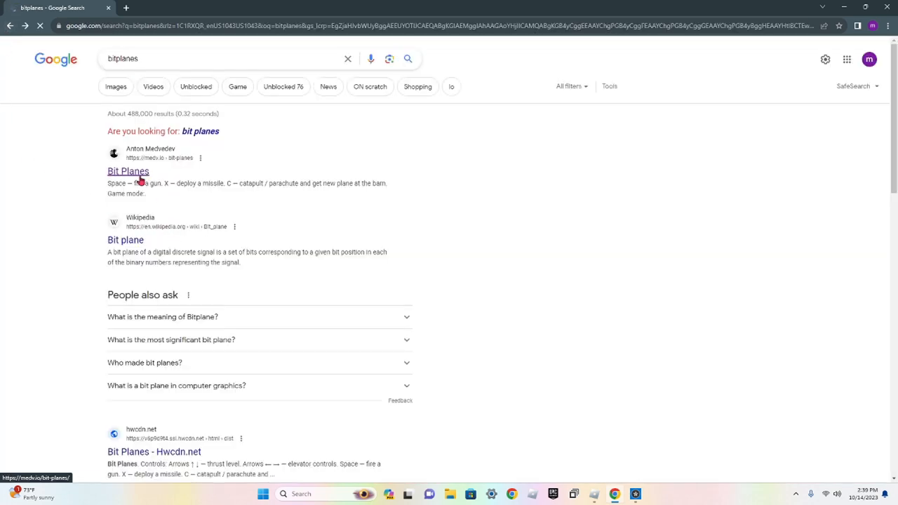
{"action": "left_click", "coordinate": [127, 171]}
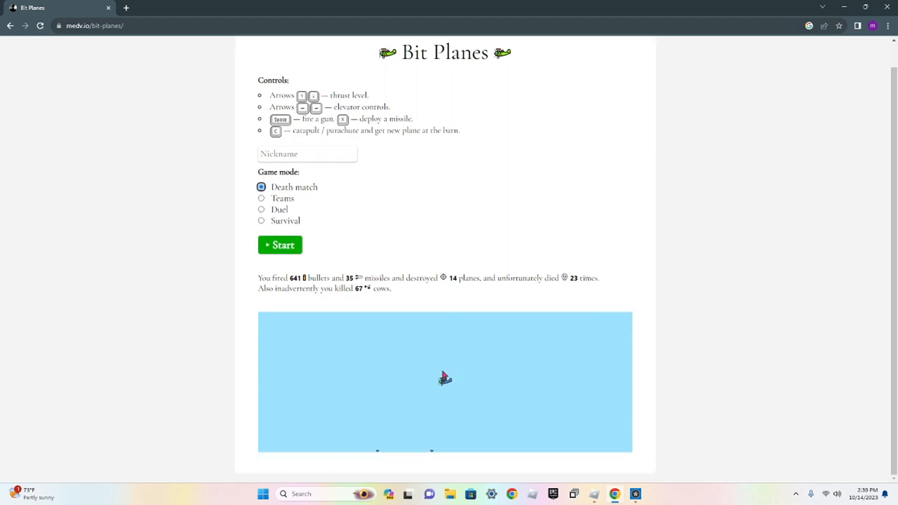